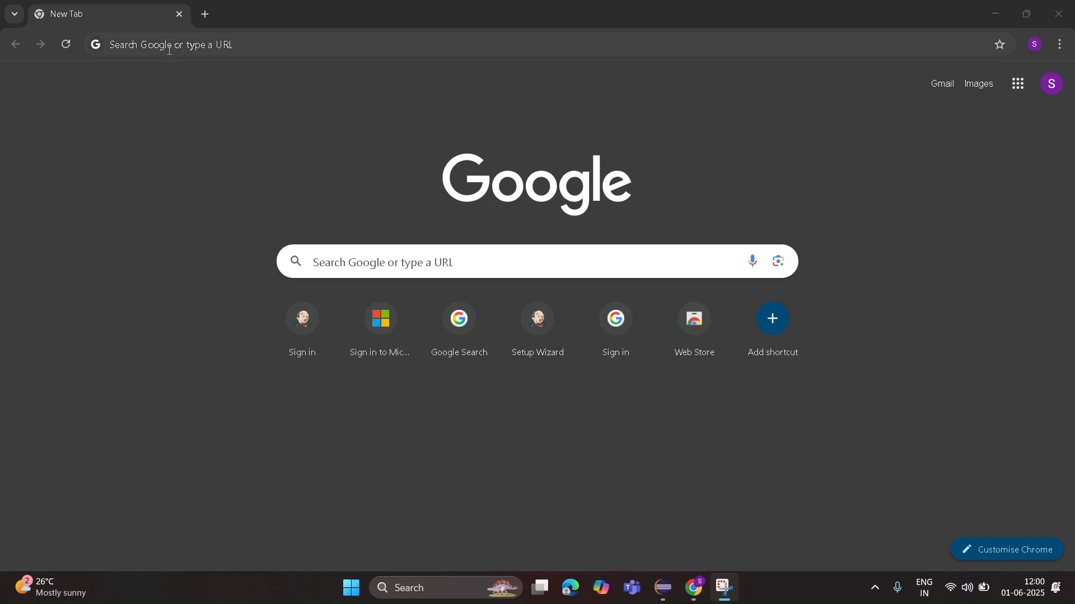
# Step: Sign in to Jenkins at localhost:8080 as sudosathvik to reach the welcome dashboard
pyautogui.write('localhost:8080')
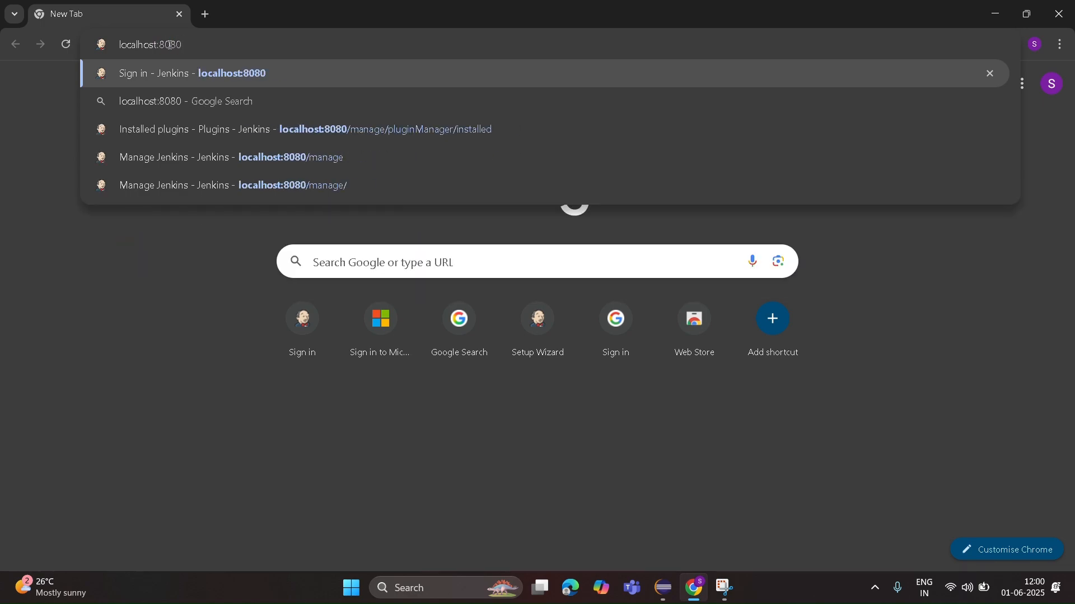
pyautogui.click(192, 74)
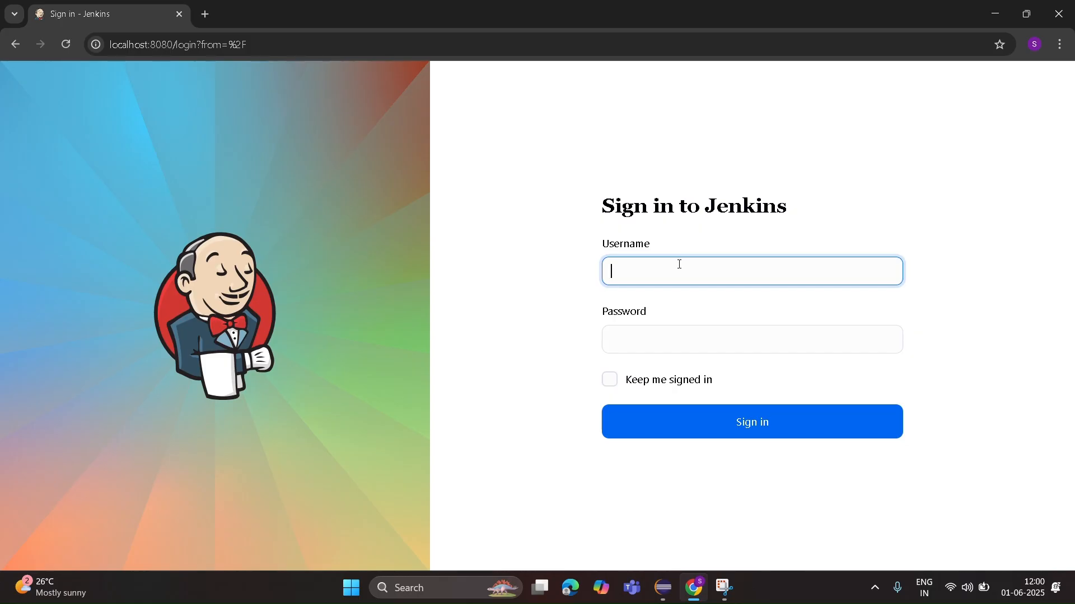
pyautogui.write('sudosathvik')
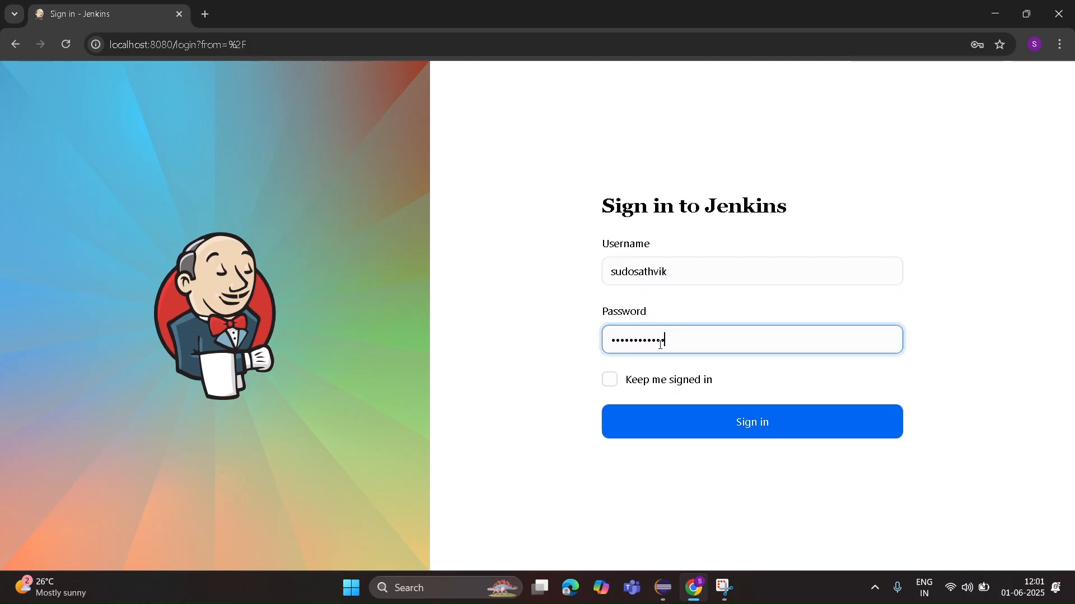
pyautogui.click(751, 422)
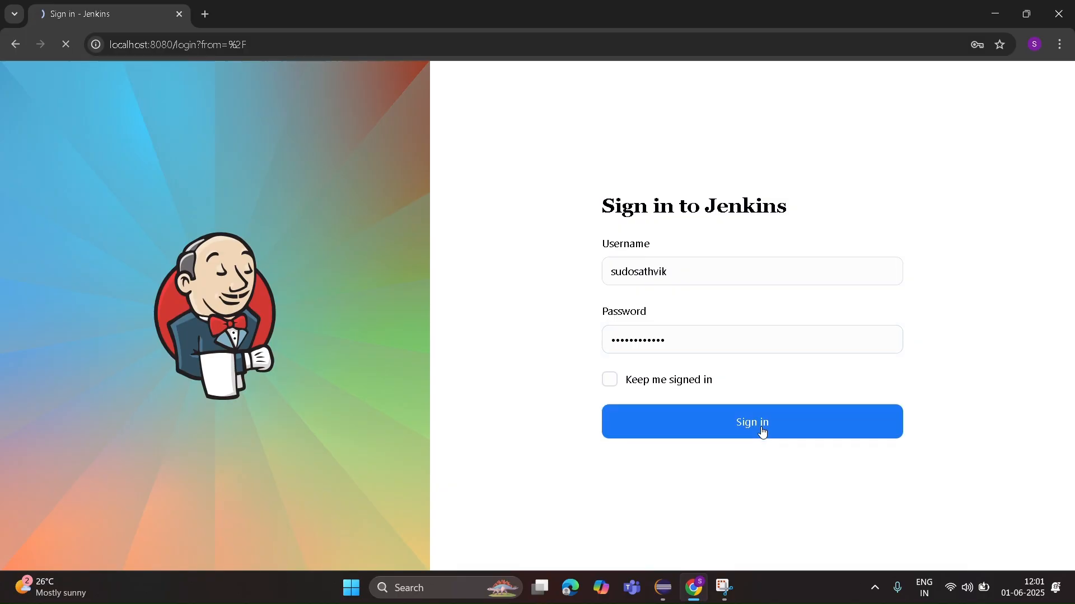
pyautogui.click(751, 422)
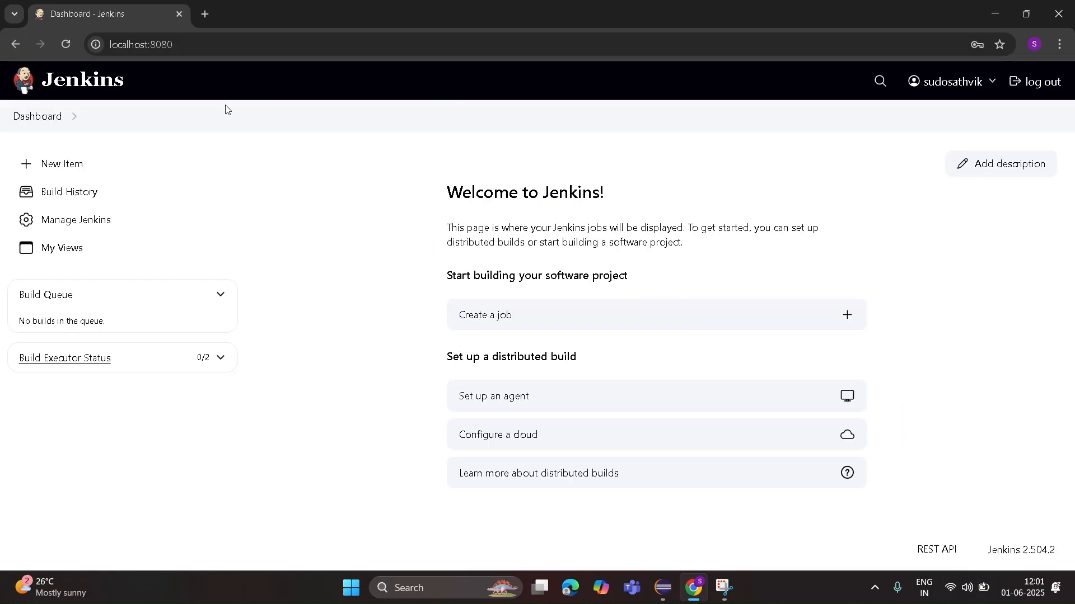
pyautogui.moveTo(62, 163)
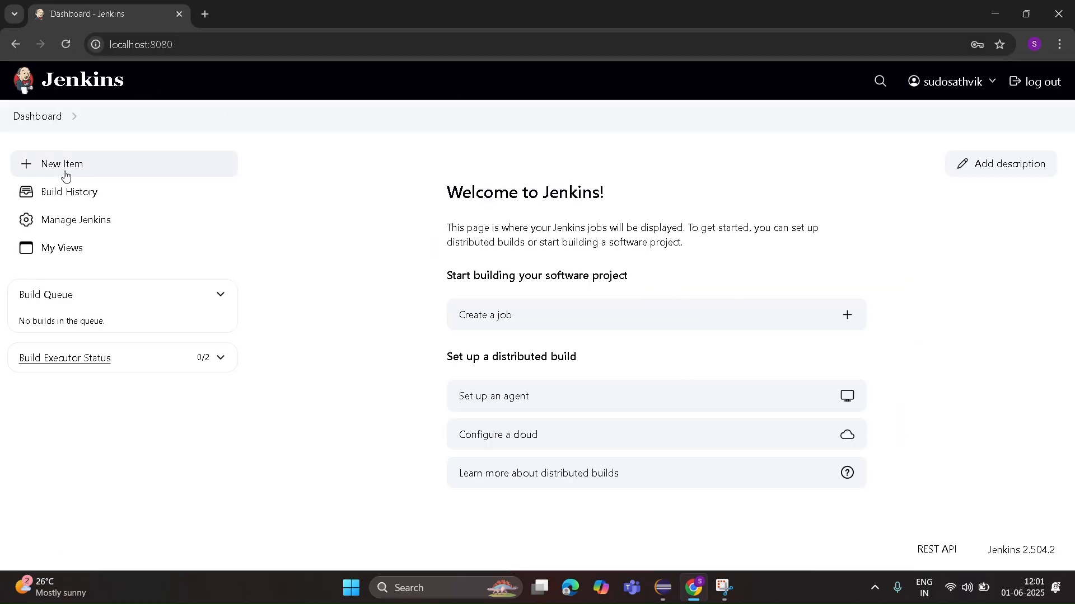
pyautogui.moveTo(75, 221)
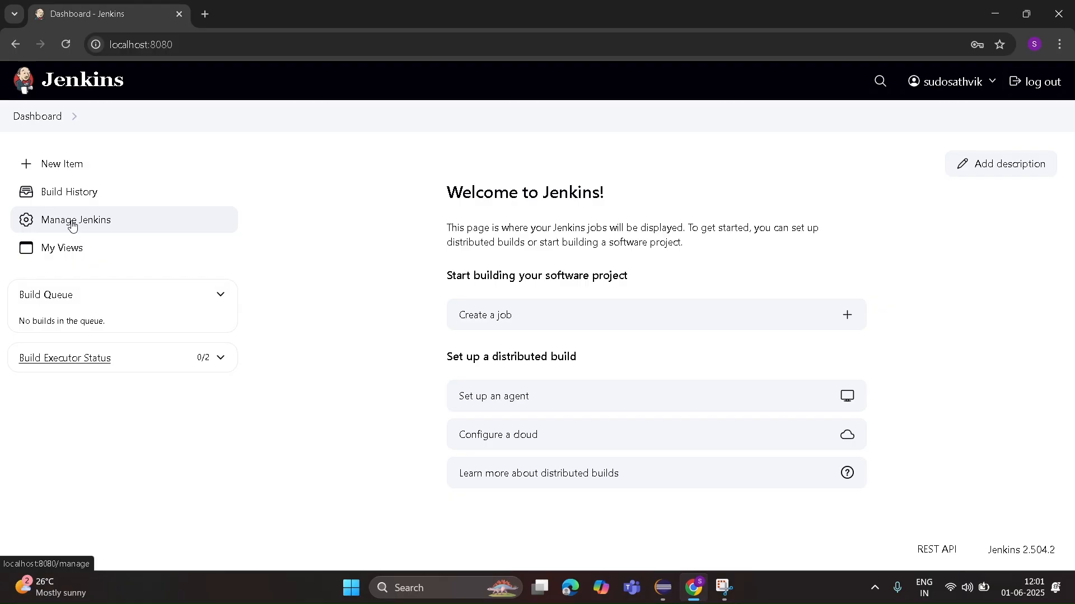
# Step: Reach the global tool configuration via Manage Jenkins and expand Maven installations
pyautogui.click(76, 221)
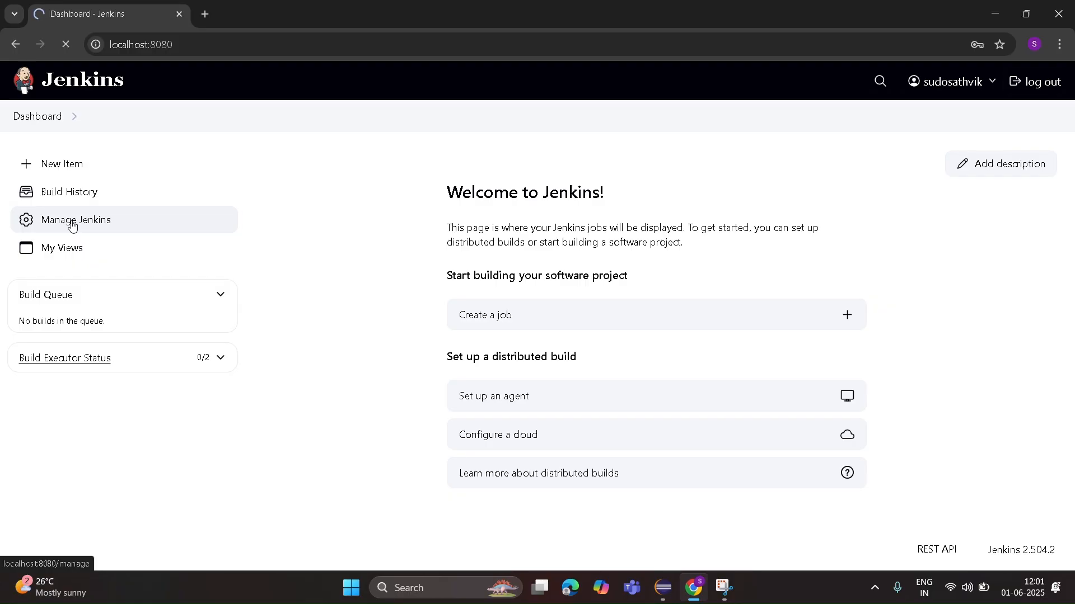
pyautogui.click(77, 219)
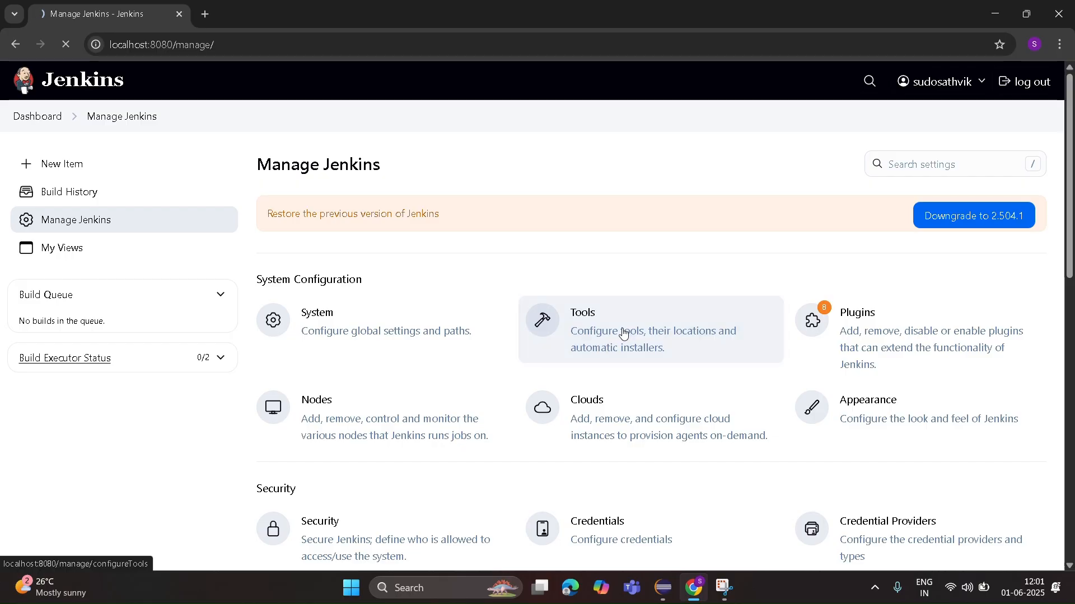
pyautogui.click(581, 329)
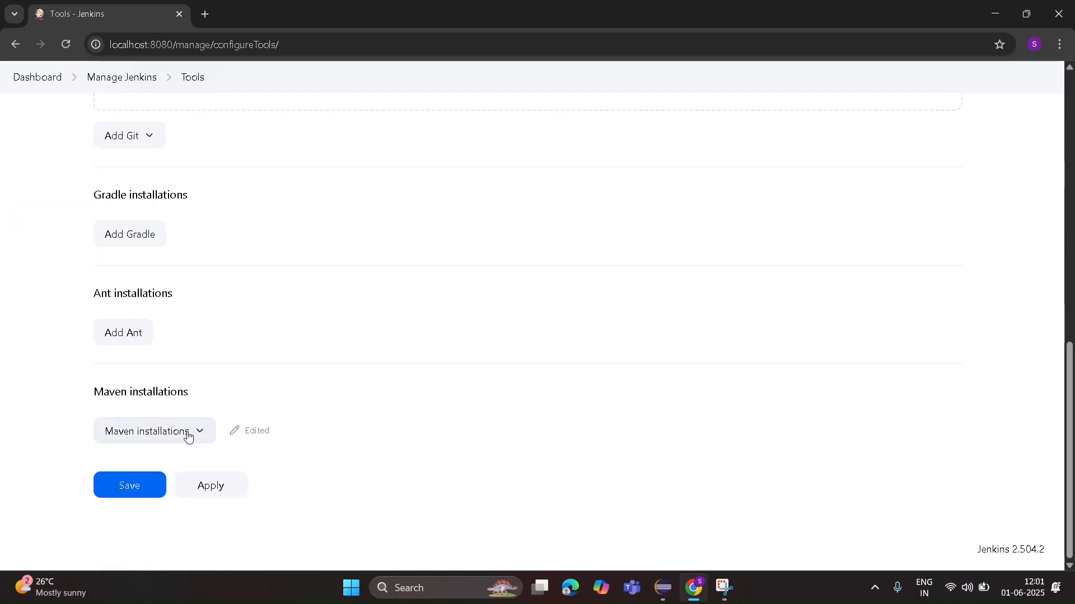
pyautogui.click(154, 430)
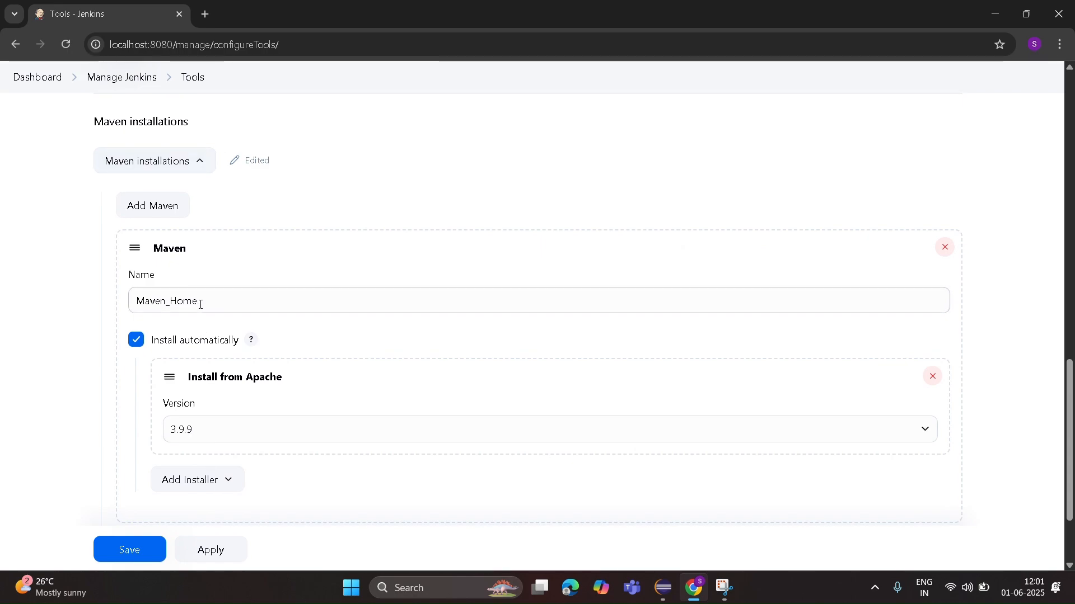
# Step: Name the installation Maven_Home, keep auto-install of version 3.9.9, and save the tools
pyautogui.doubleClick(166, 300)
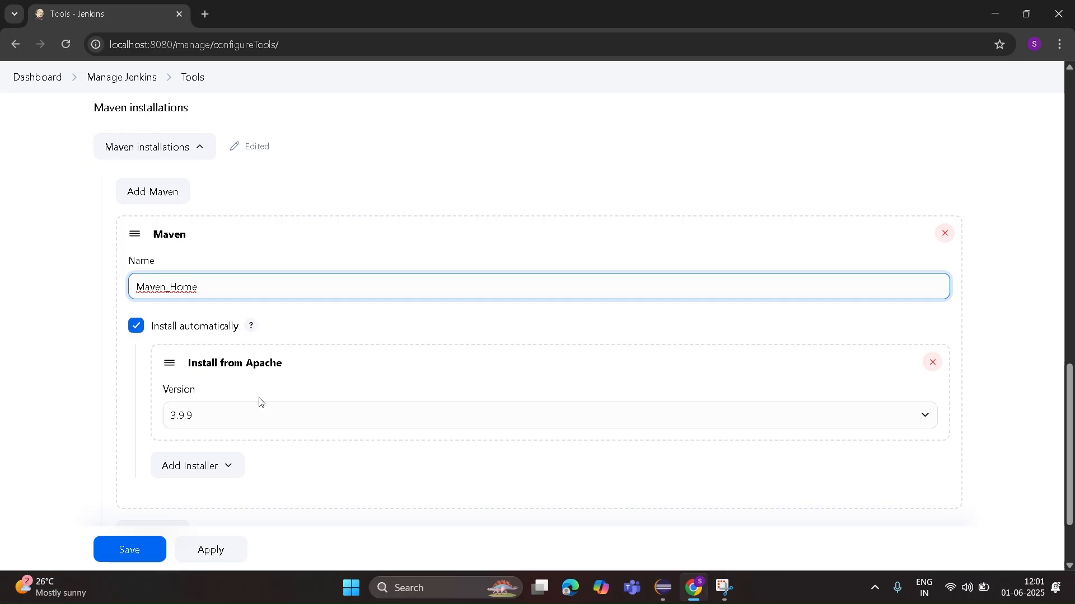
pyautogui.click(549, 414)
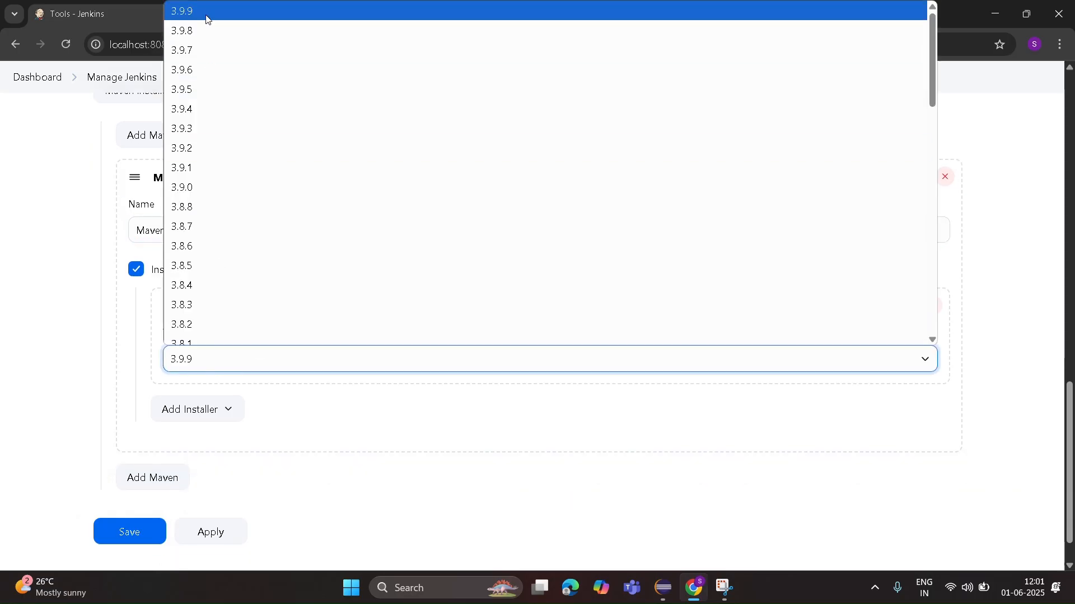
pyautogui.click(181, 10)
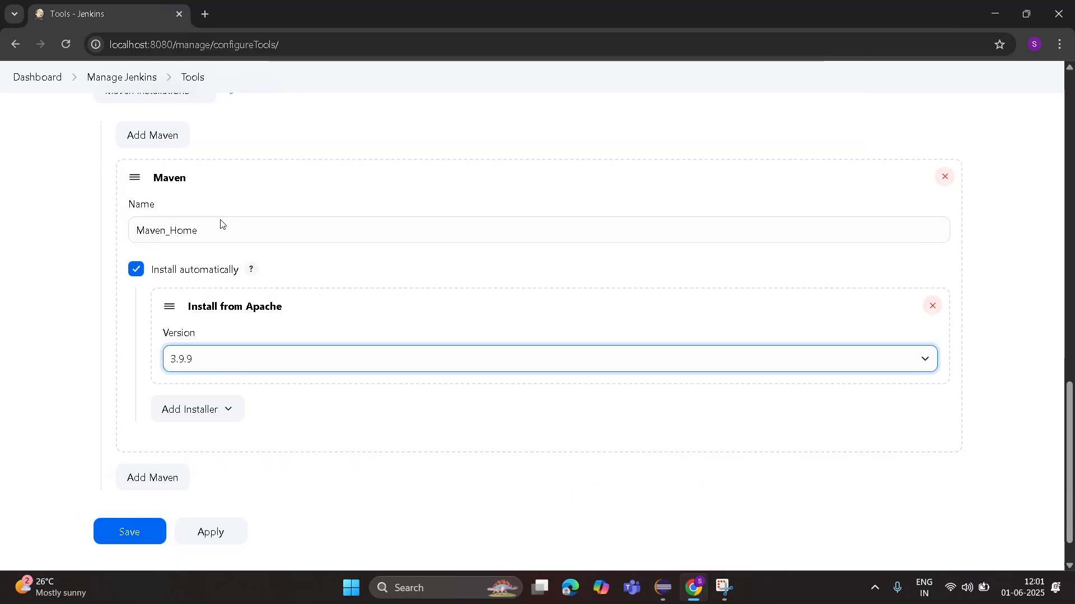
pyautogui.click(129, 531)
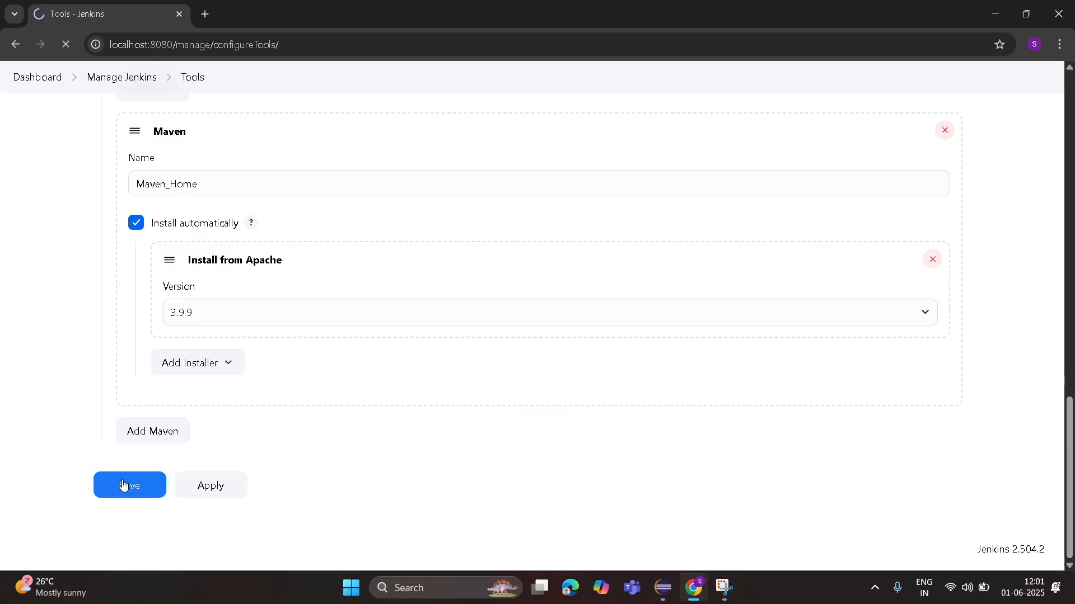
pyautogui.click(129, 484)
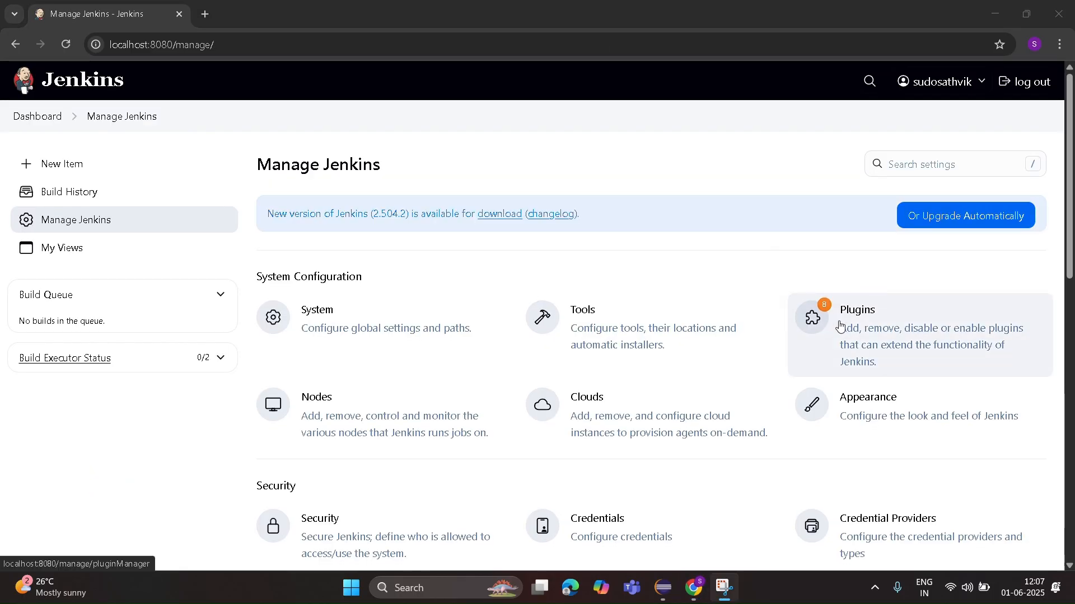
# Step: Install the Maven Integration plugin from Available plugins and return to the dashboard
pyautogui.click(855, 309)
pyautogui.write('m')
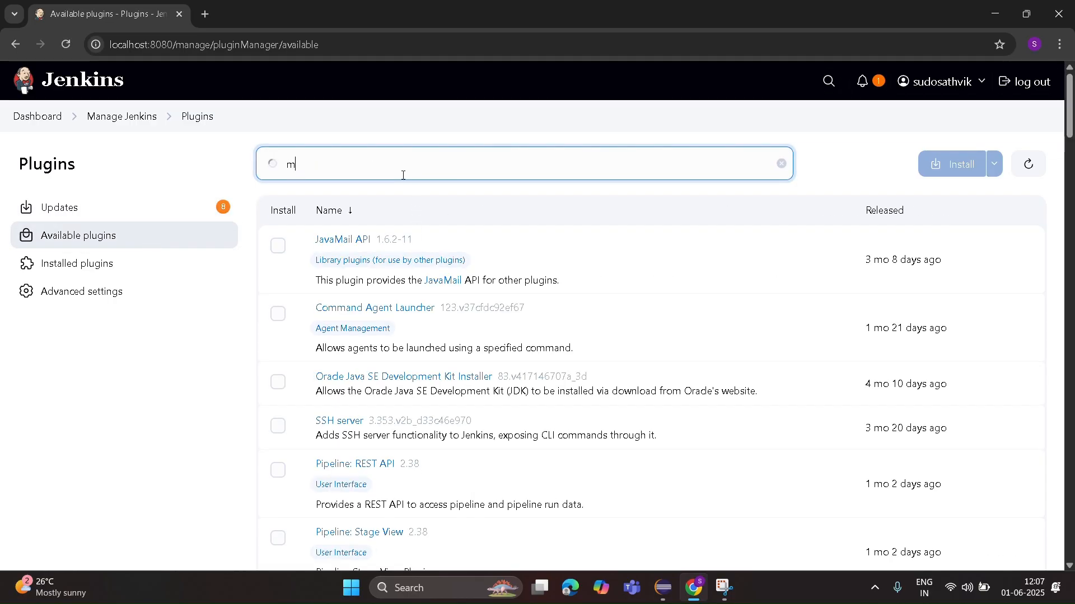
pyautogui.write('aven')
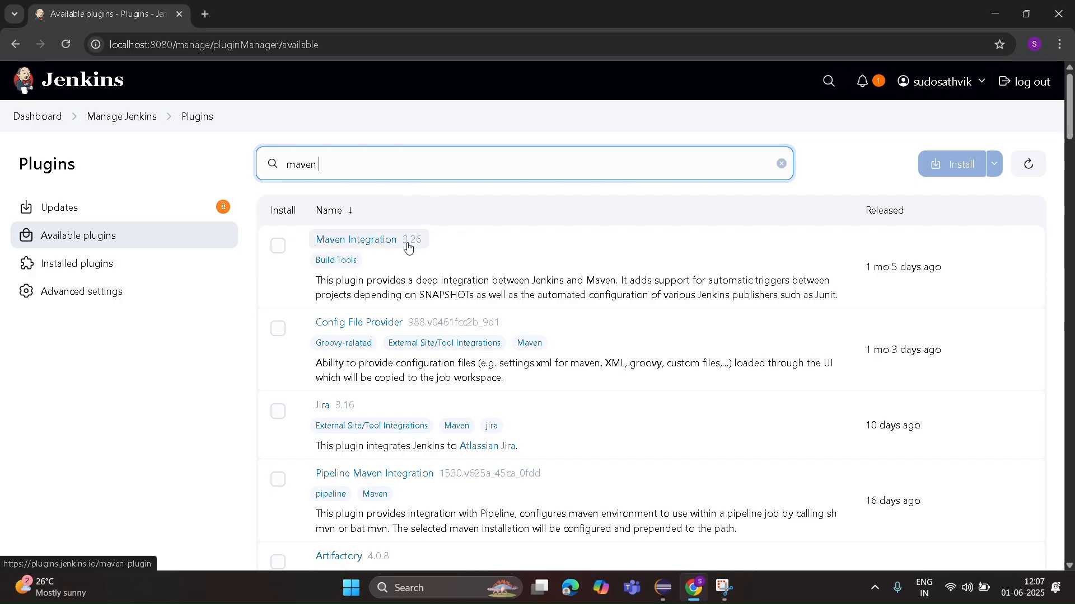
pyautogui.click(278, 247)
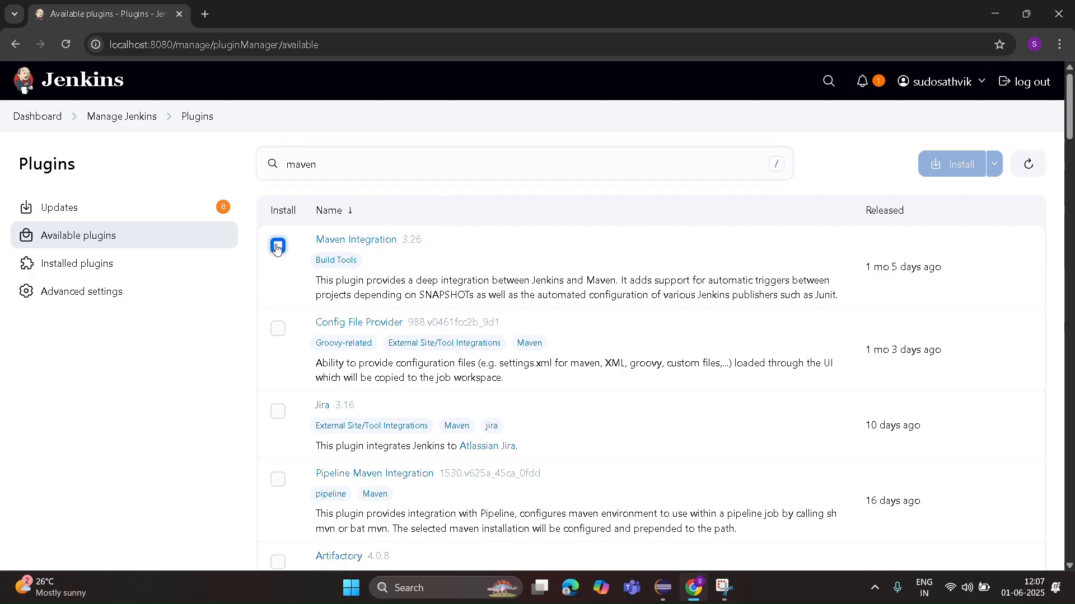
pyautogui.click(278, 247)
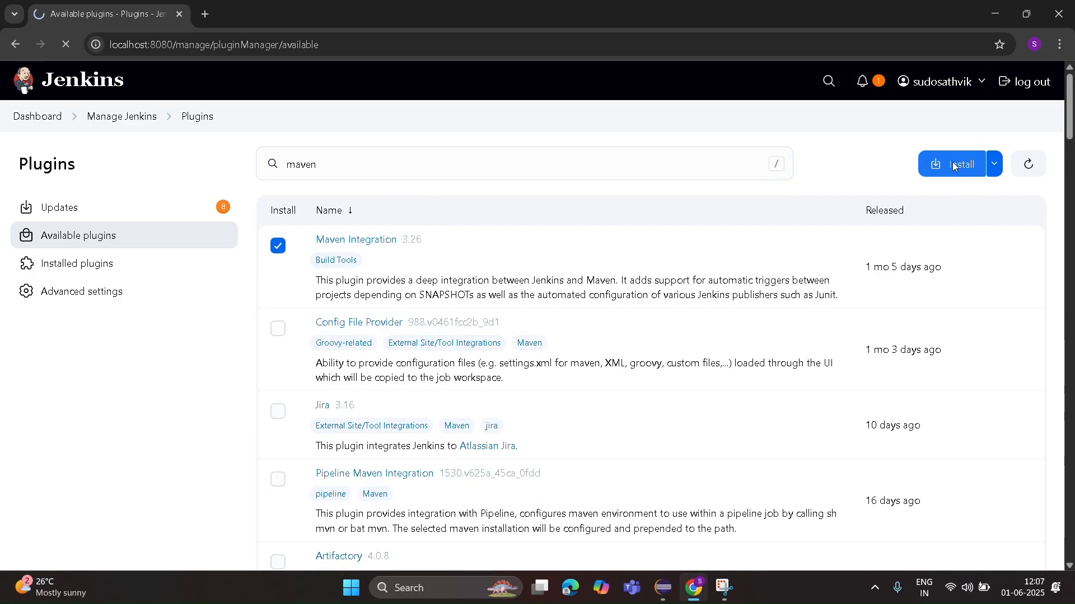
pyautogui.click(952, 164)
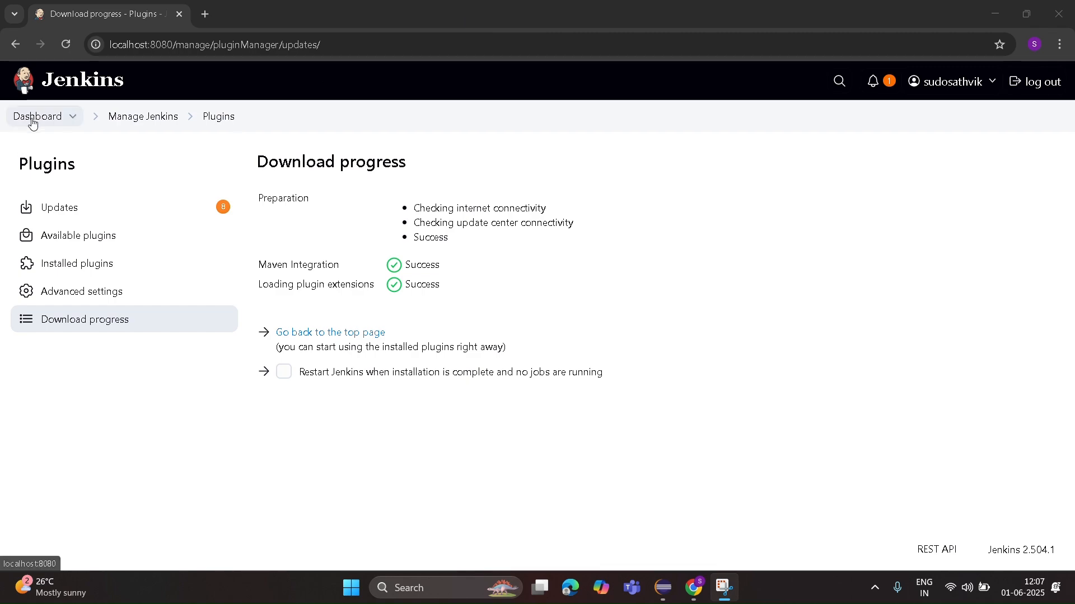
pyautogui.click(37, 115)
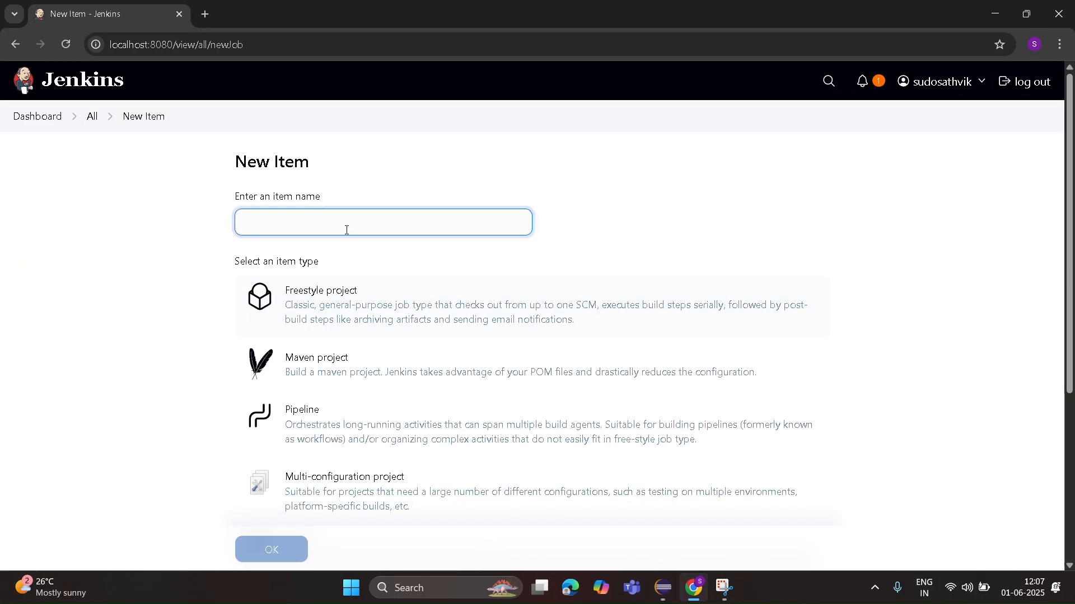
# Step: Create a freestyle project named Program 6, landing on its configuration page
pyautogui.write('Program 6')
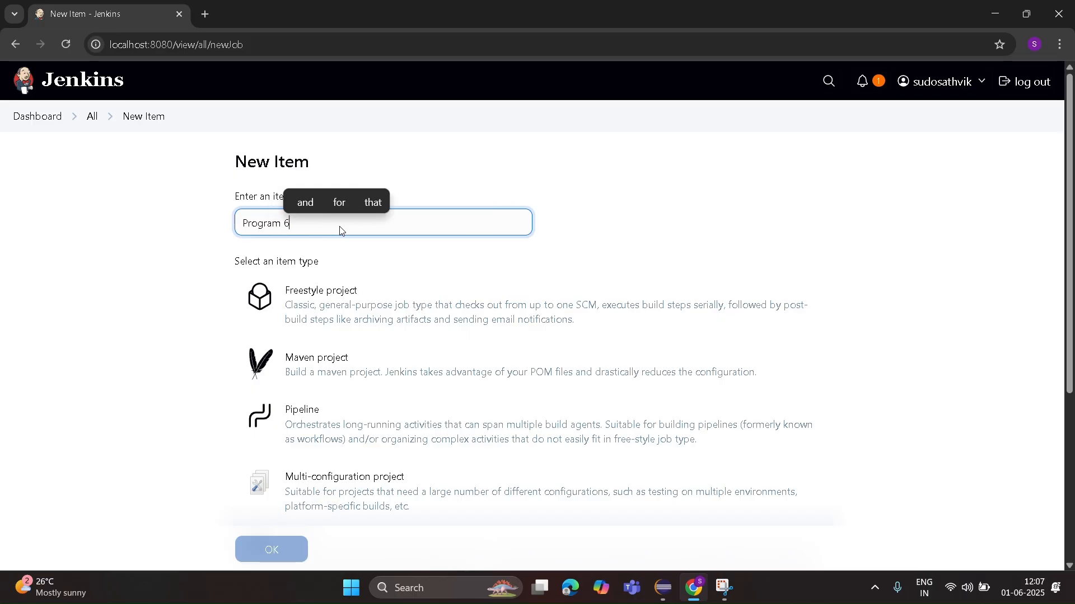
pyautogui.moveTo(328, 309)
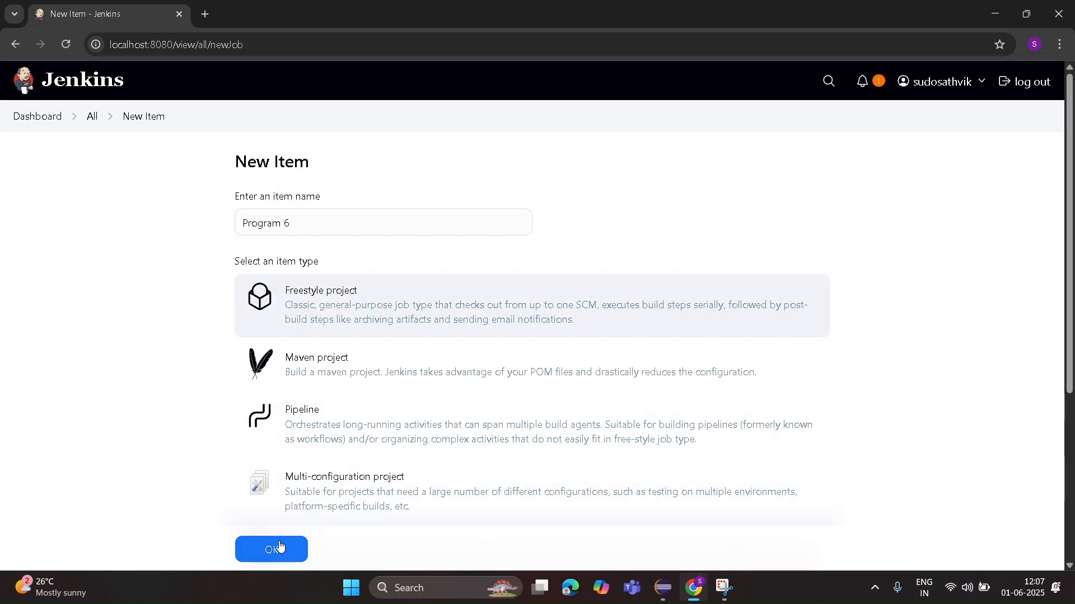
pyautogui.click(271, 548)
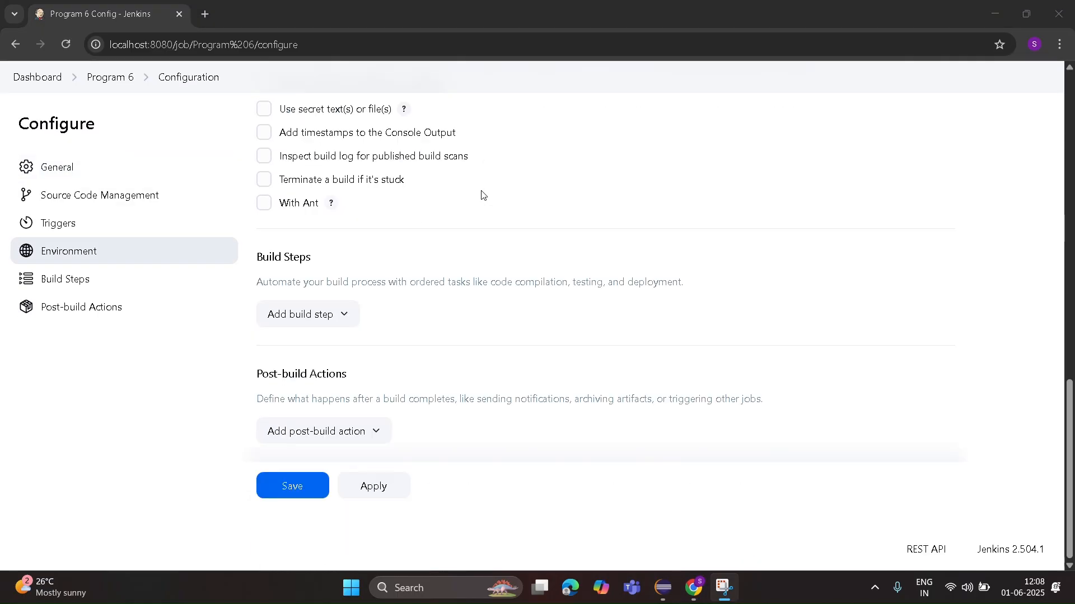
pyautogui.moveTo(318, 325)
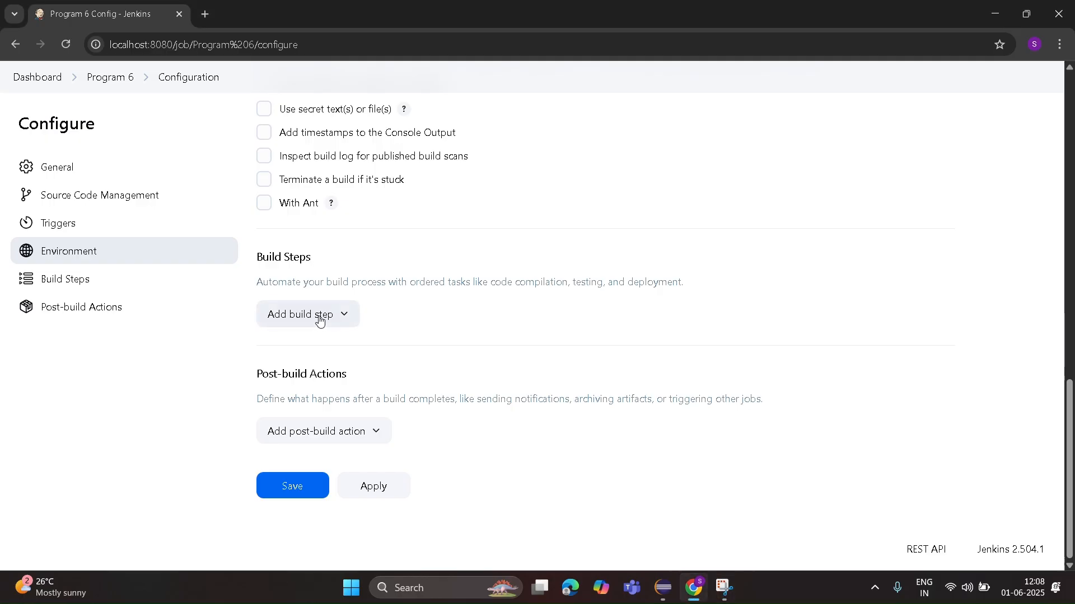
# Step: Add an Invoke top-level Maven targets step using Maven_Home with goals clean install
pyautogui.click(306, 313)
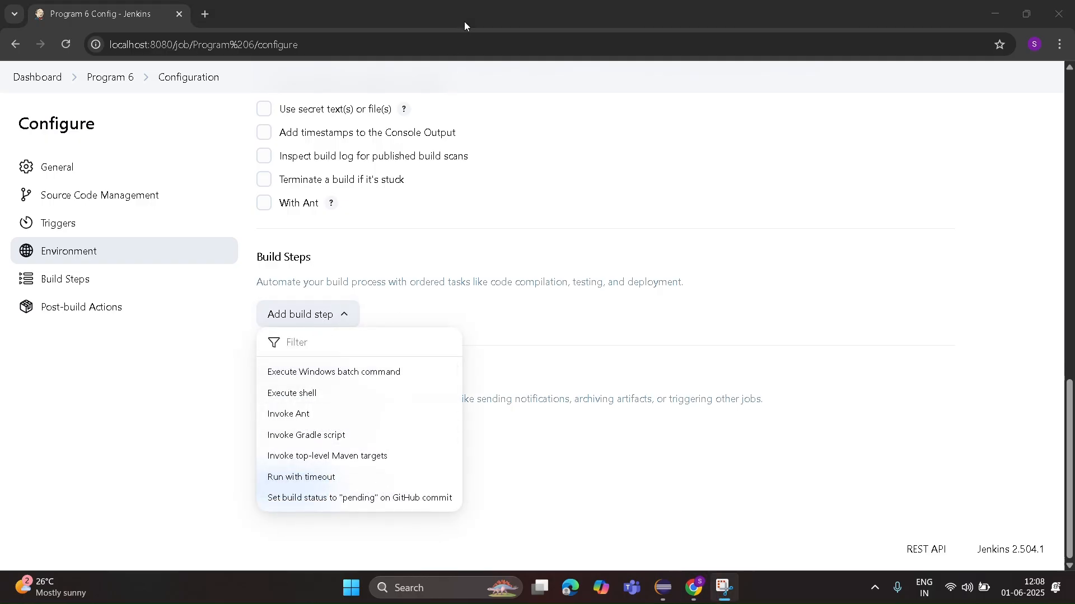
pyautogui.moveTo(328, 456)
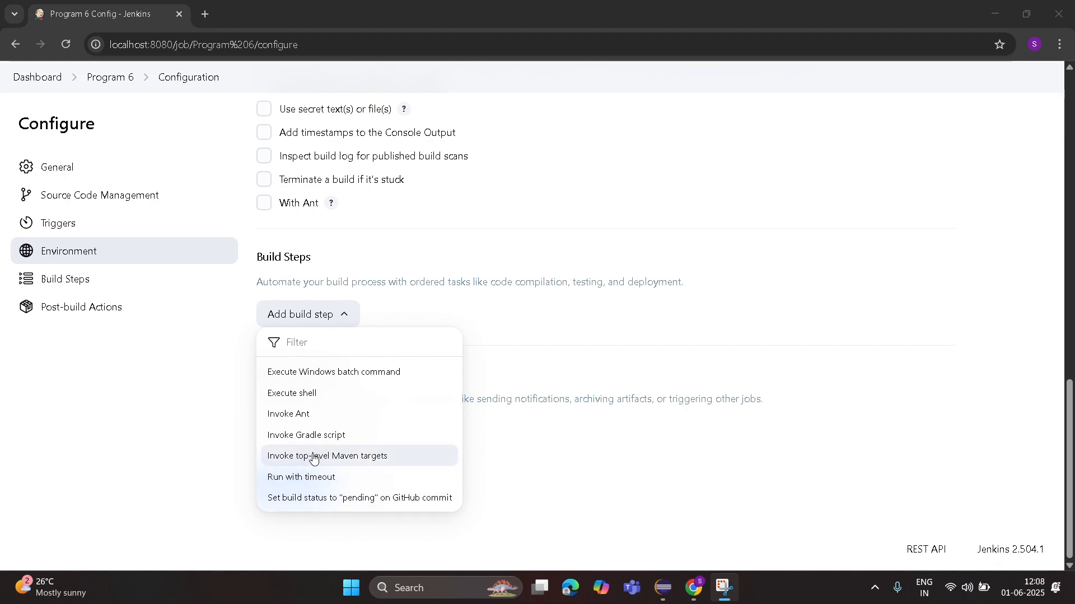
pyautogui.click(328, 456)
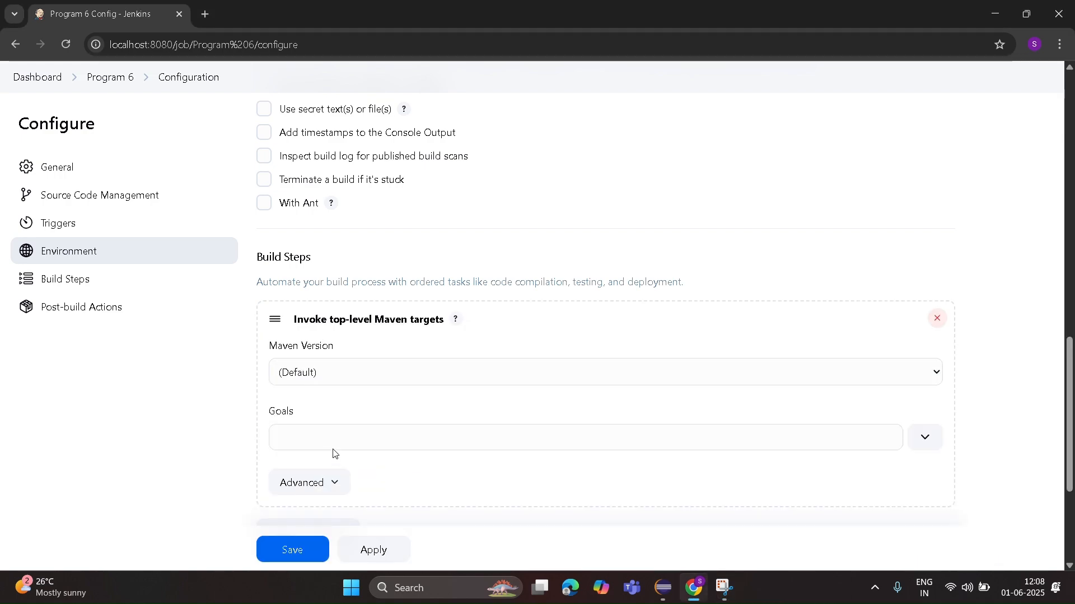
pyautogui.click(603, 372)
pyautogui.write('clean')
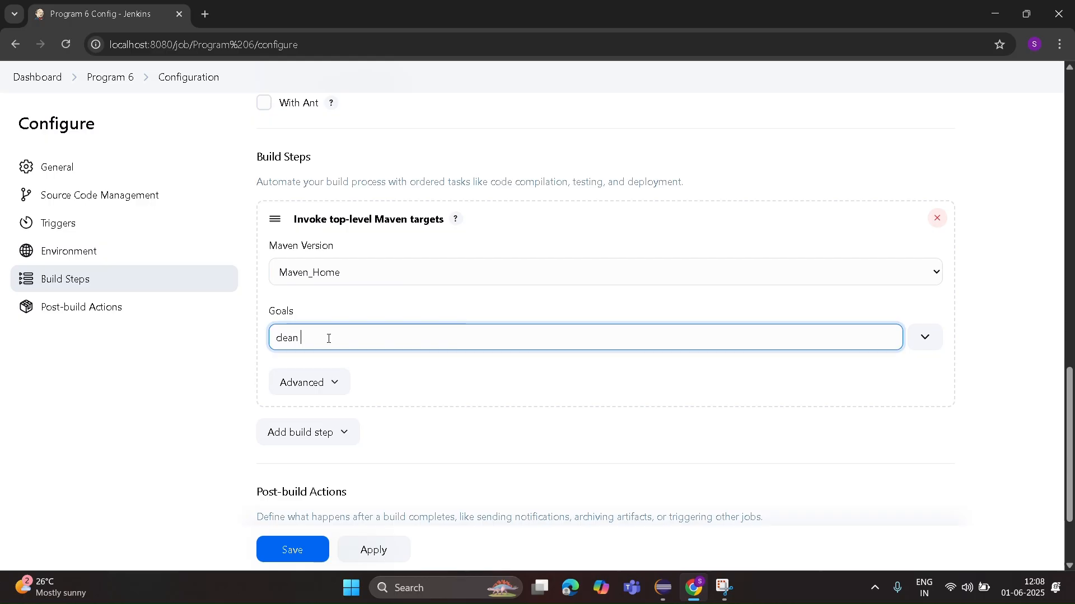
pyautogui.write('install')
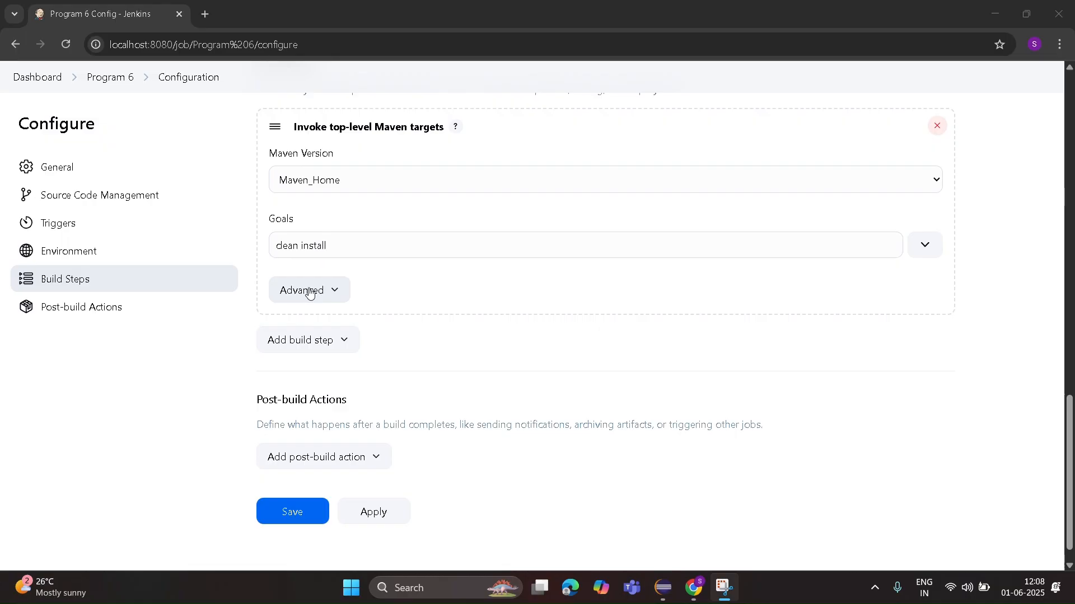
pyautogui.click(308, 290)
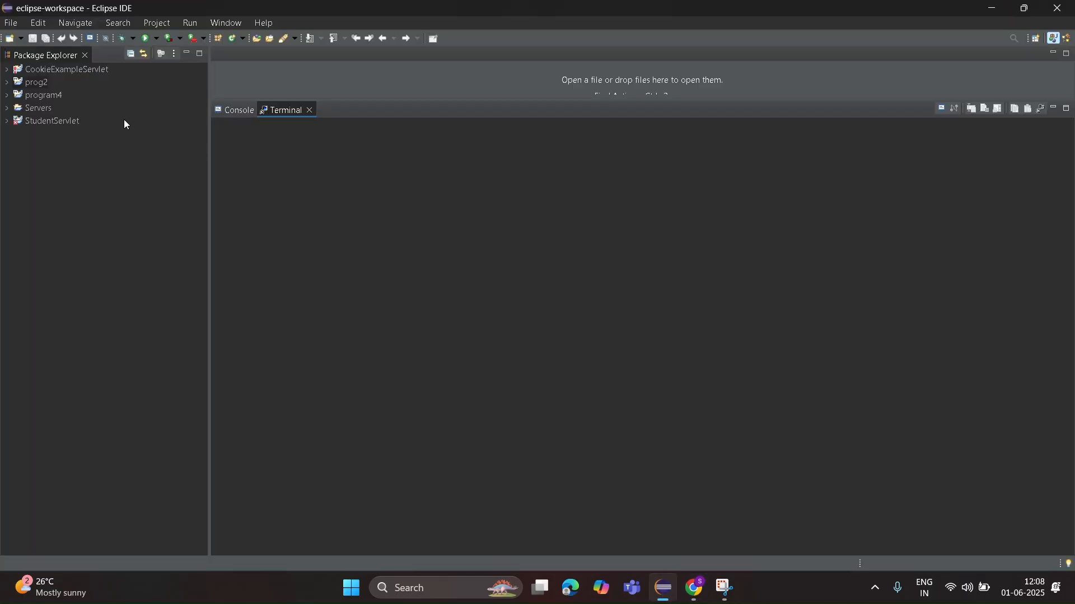
# Step: Expand prog2 in Package Explorer and bring up the context menu of its pom.xml
pyautogui.click(36, 81)
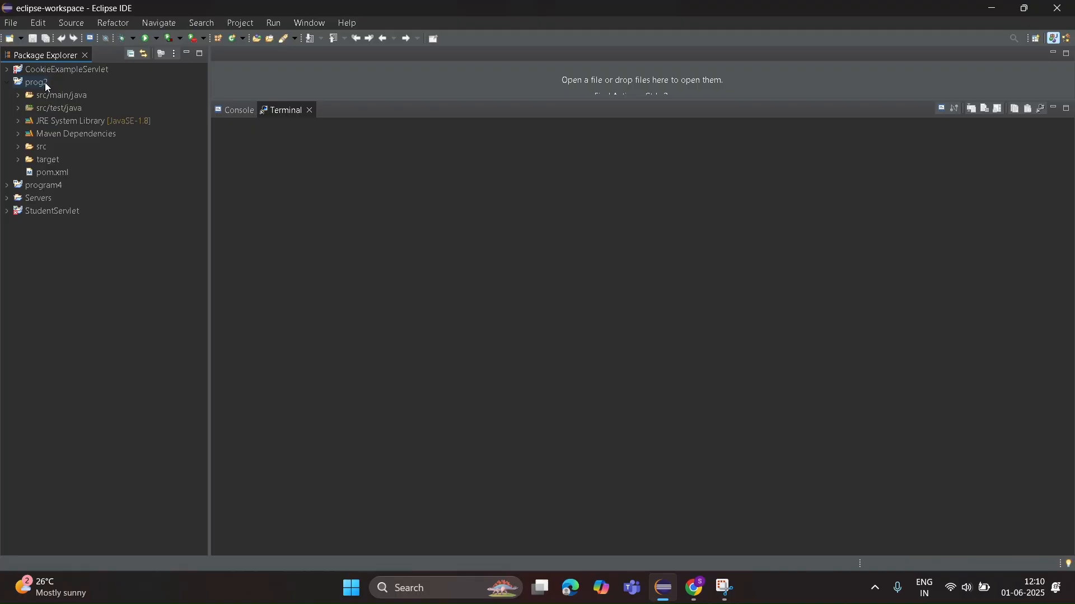
pyautogui.click(52, 172)
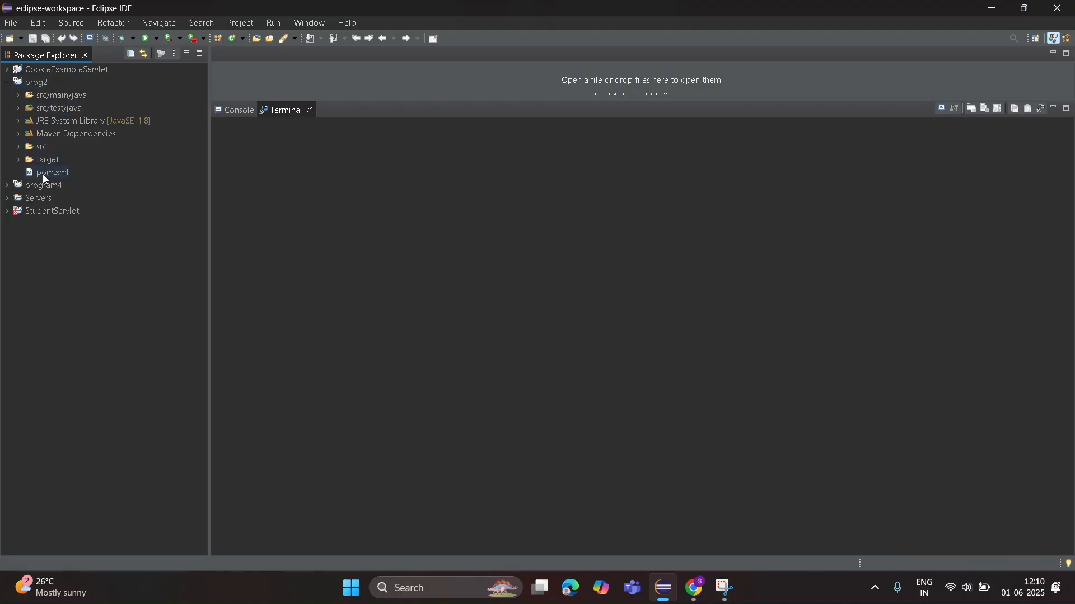
pyautogui.moveTo(64, 177)
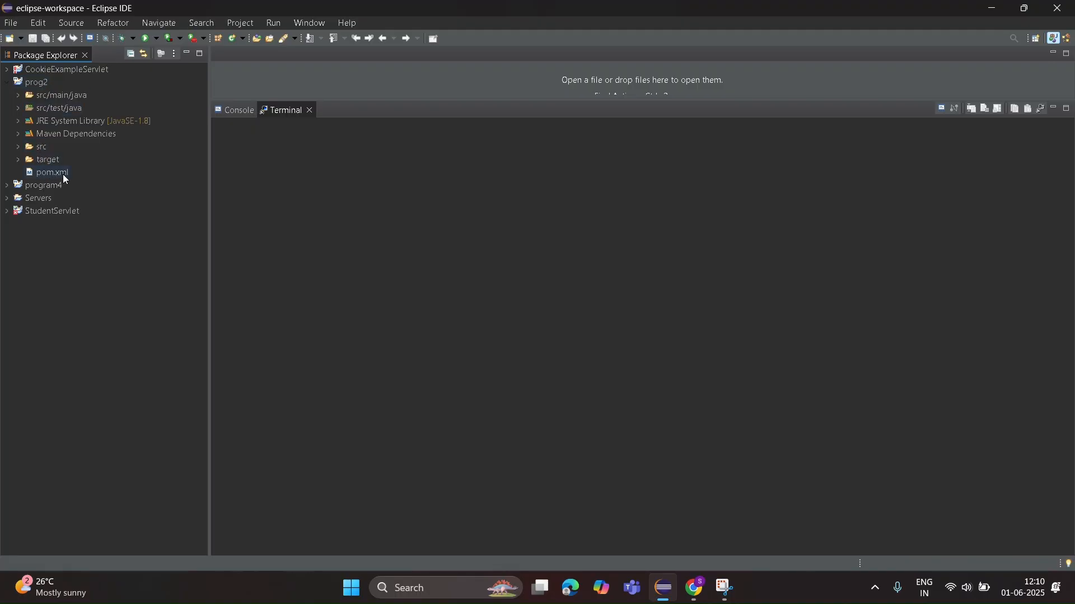
pyautogui.click(51, 172)
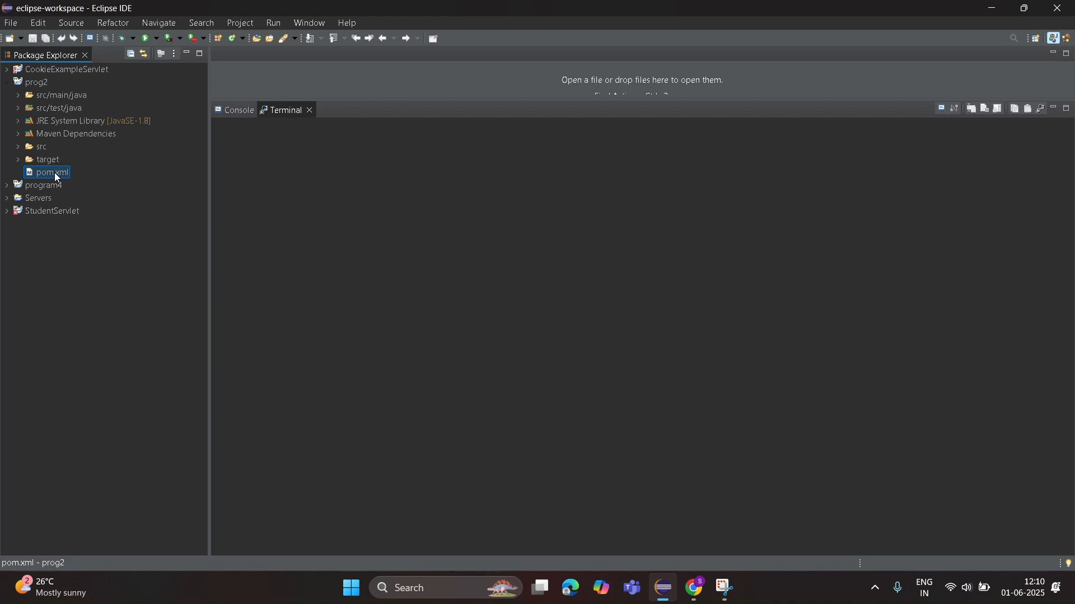
pyautogui.rightClick(50, 172)
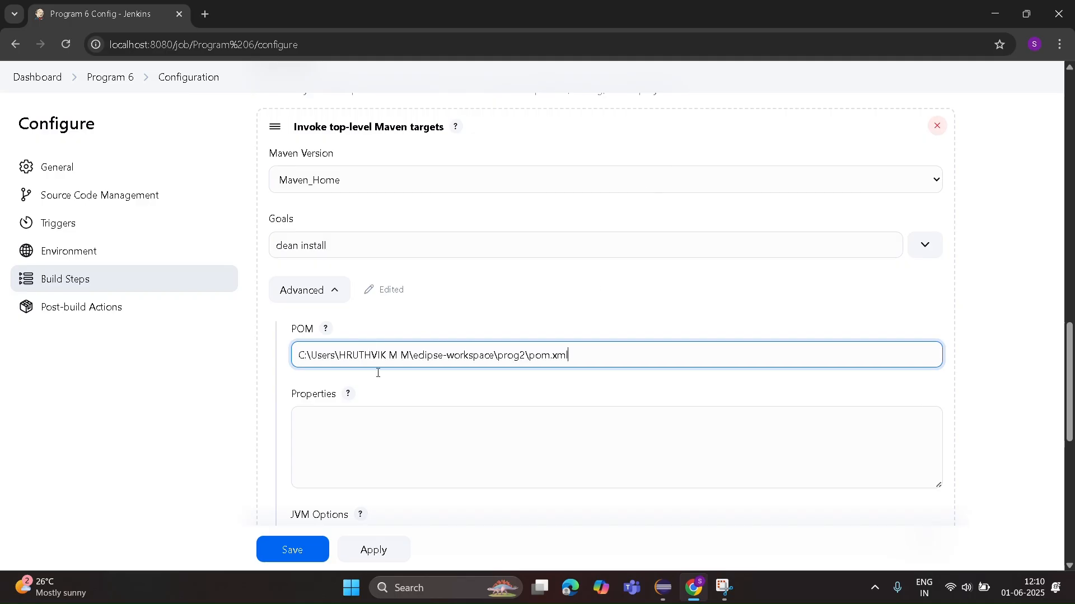
# Step: Save Program 6 with its POM field pointing at prog2's pom.xml
pyautogui.scroll(-3)
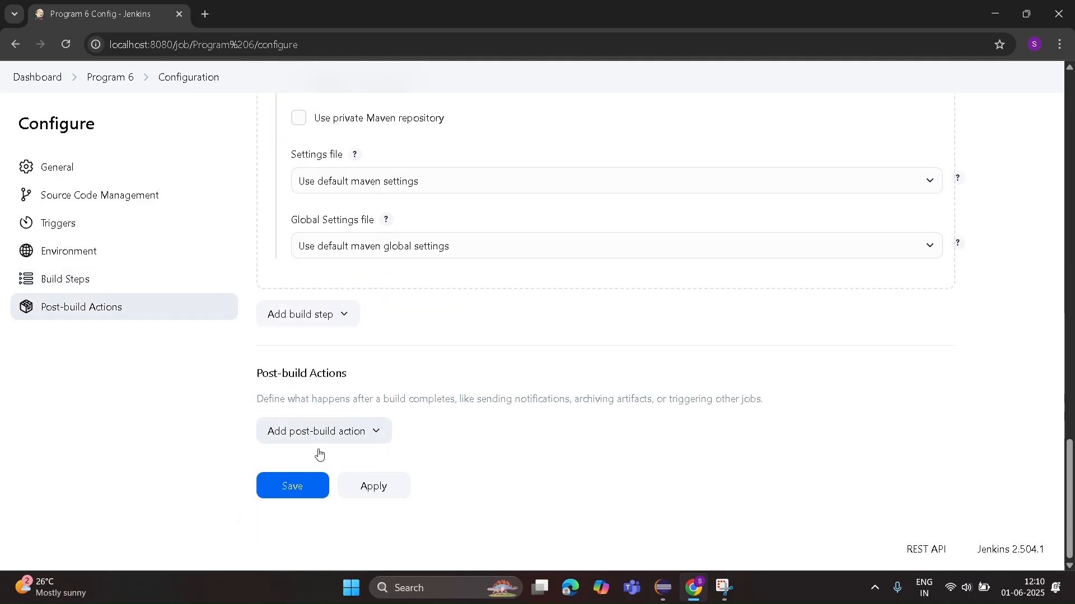
pyautogui.click(291, 485)
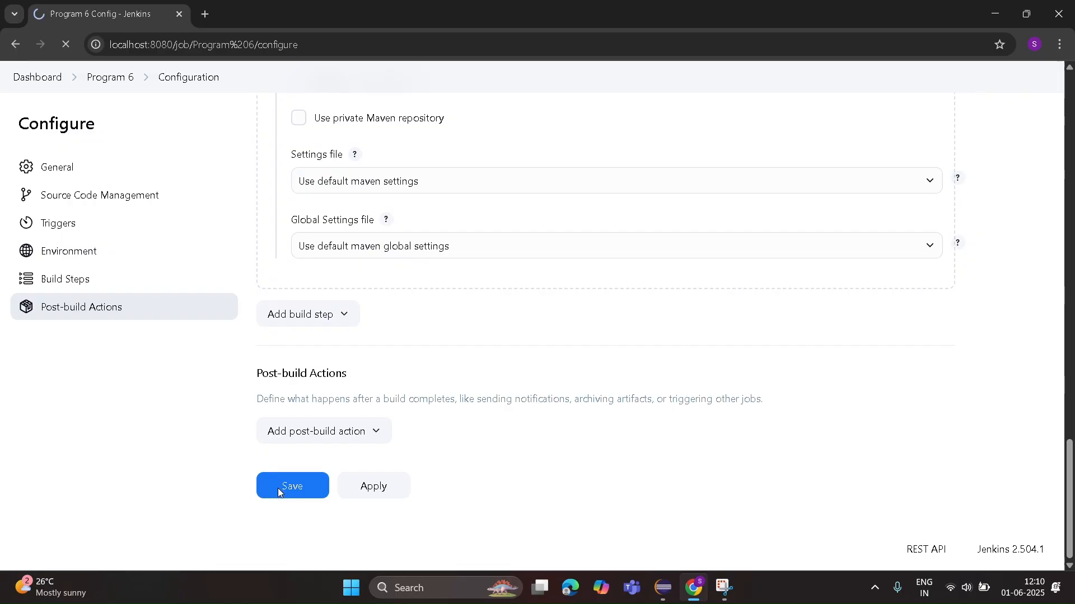
pyautogui.click(291, 485)
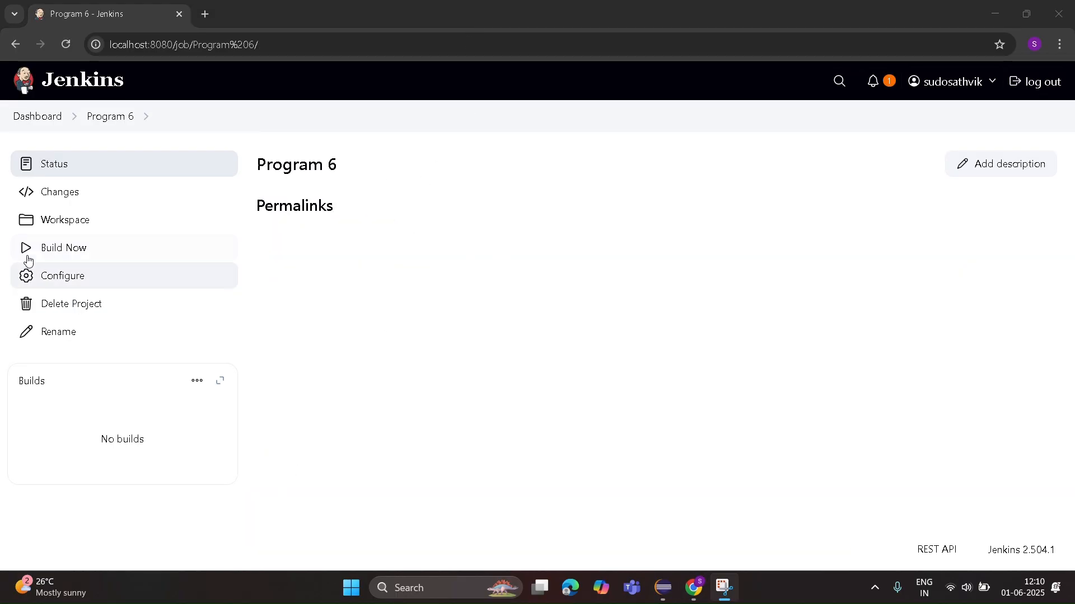
# Step: Run Build Now on Program 6 and open the successful build #1
pyautogui.click(63, 247)
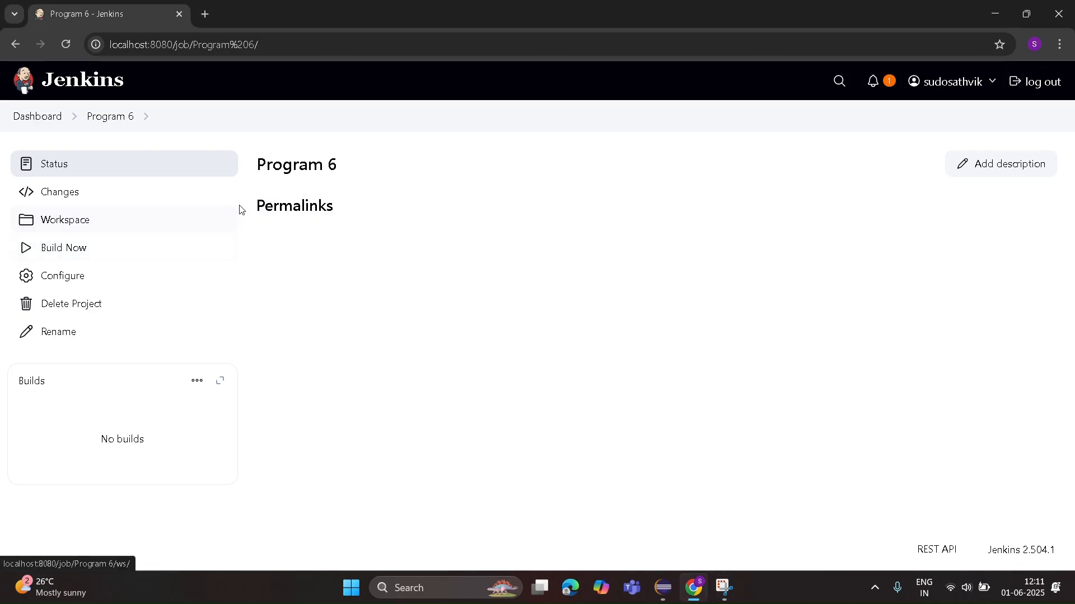
pyautogui.click(64, 247)
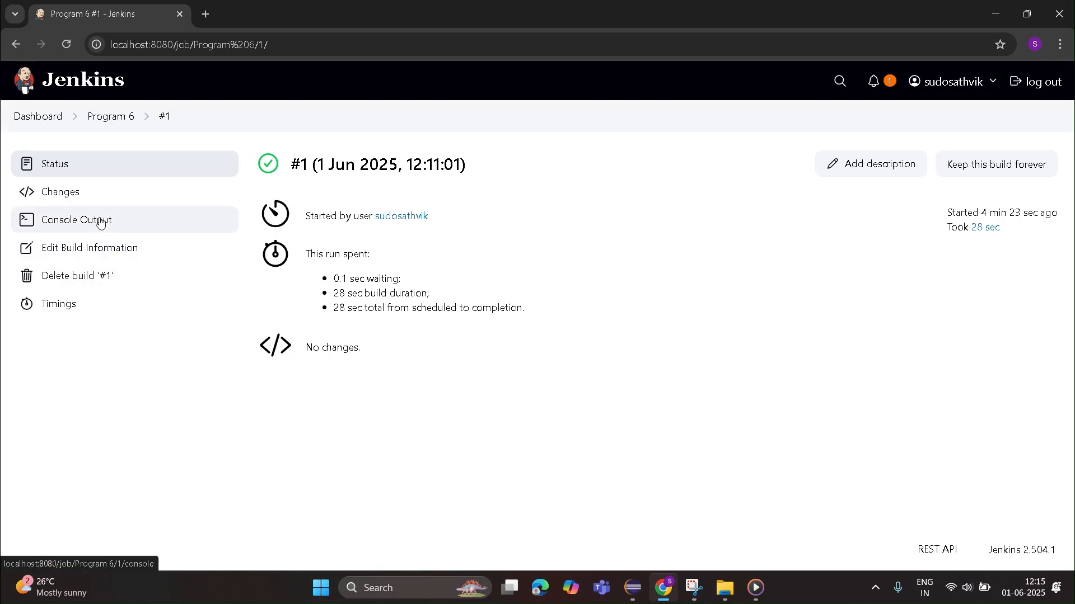
# Step: View build #1's Console Output ending with BUILD SUCCESS and Finished: SUCCESS
pyautogui.click(76, 220)
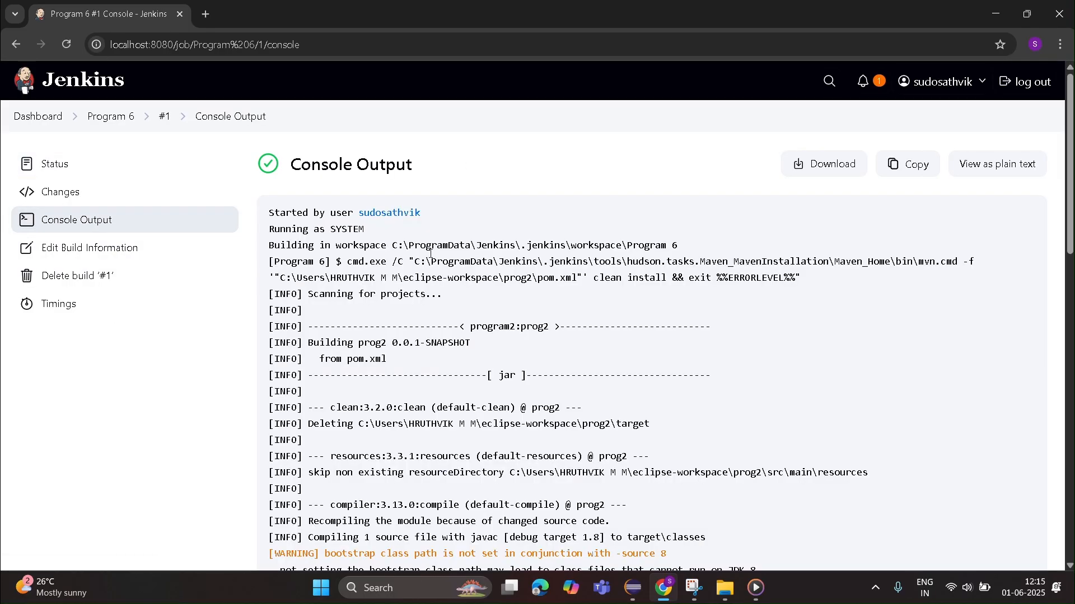
pyautogui.scroll(-3)
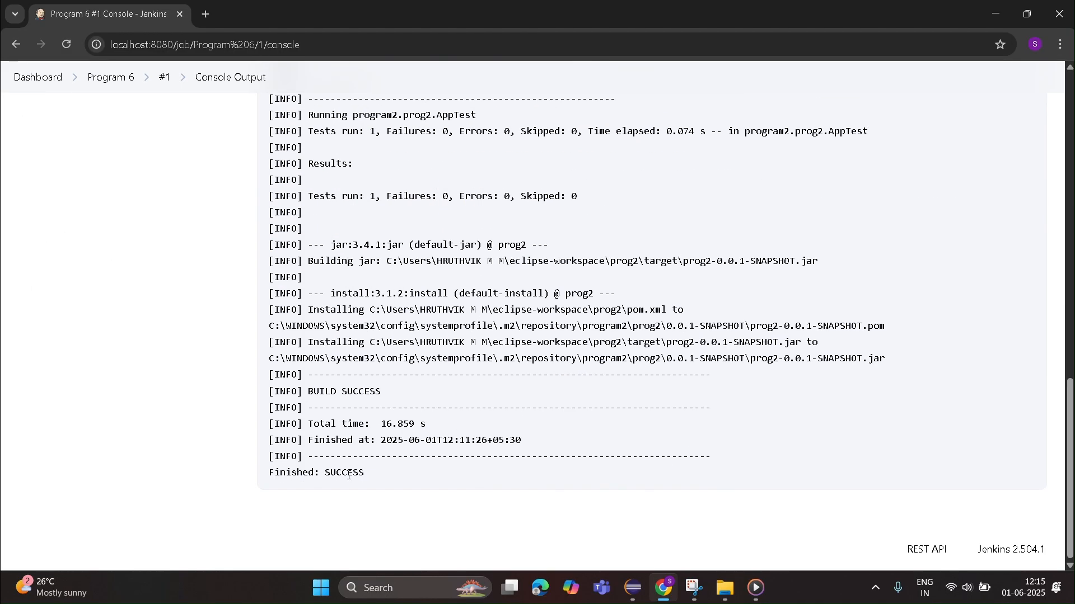